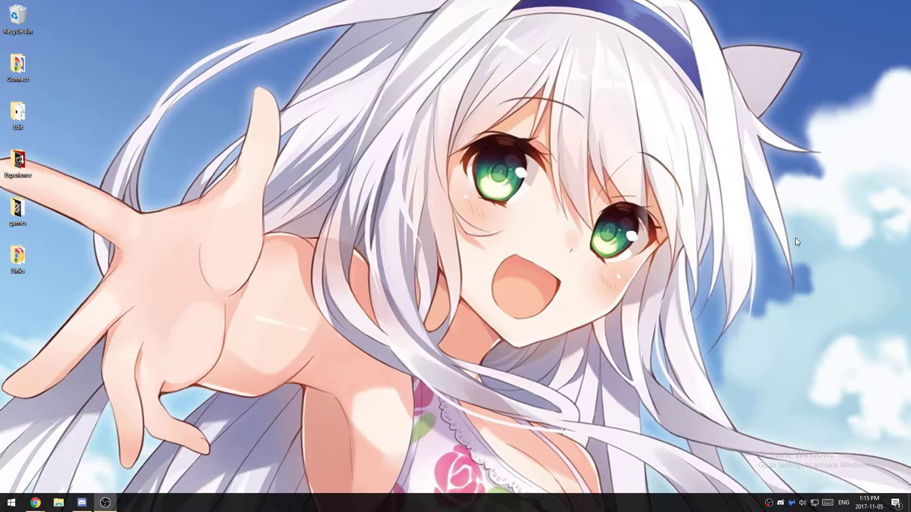
mouse_move(55, 251)
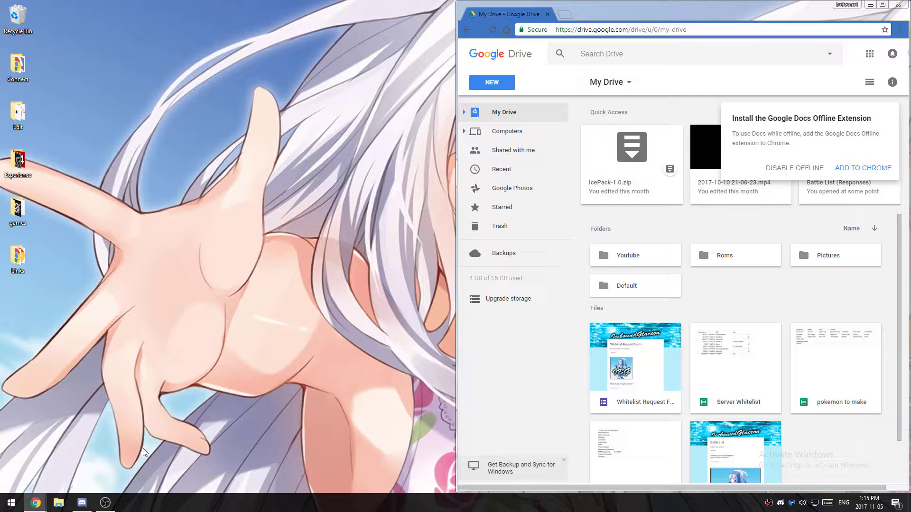
mouse_move(36, 503)
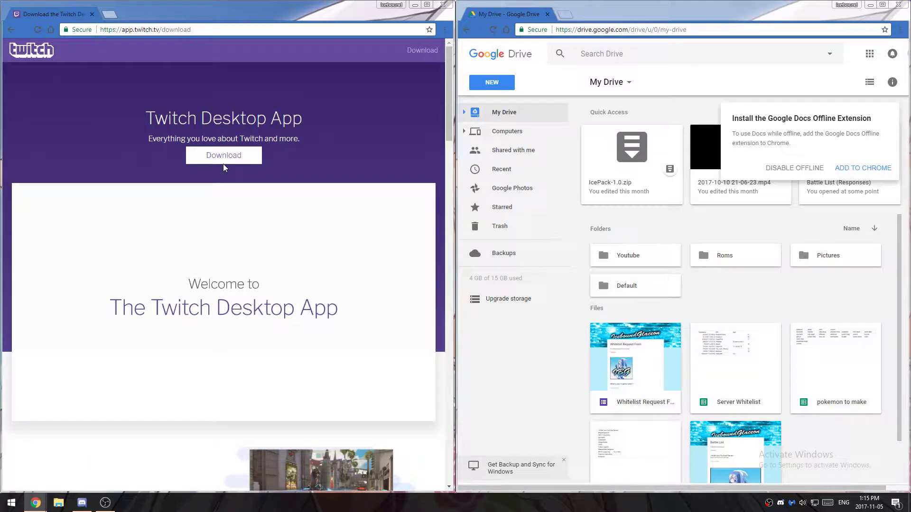
Download the Twitch Desktop App installer from app.twitch.tv/download and run the install
click(224, 155)
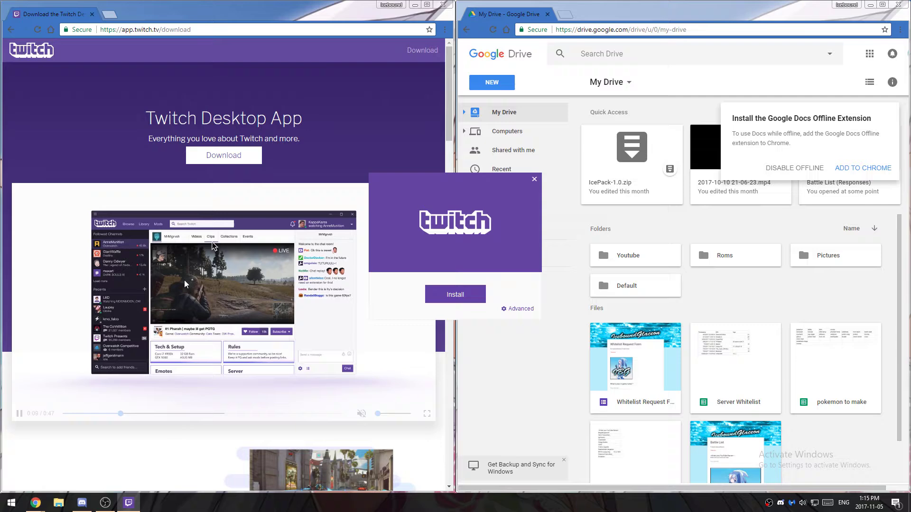
click(455, 295)
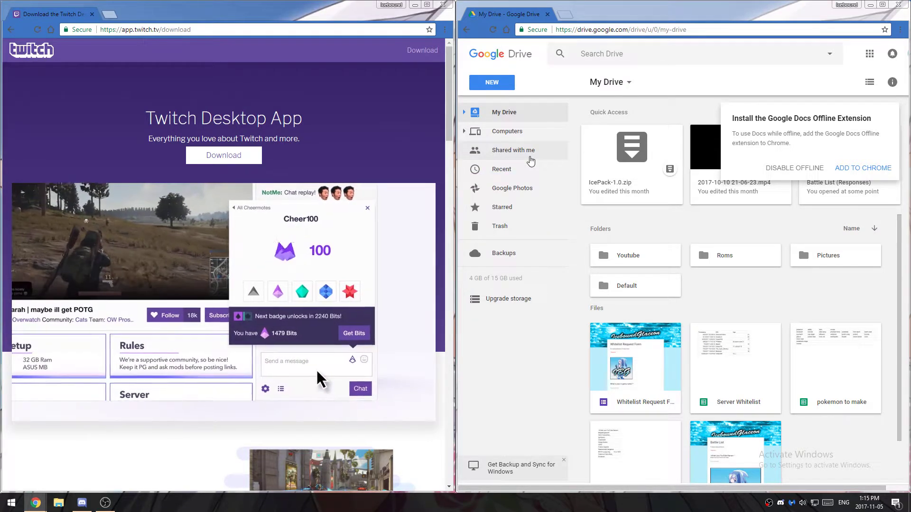
click(128, 503)
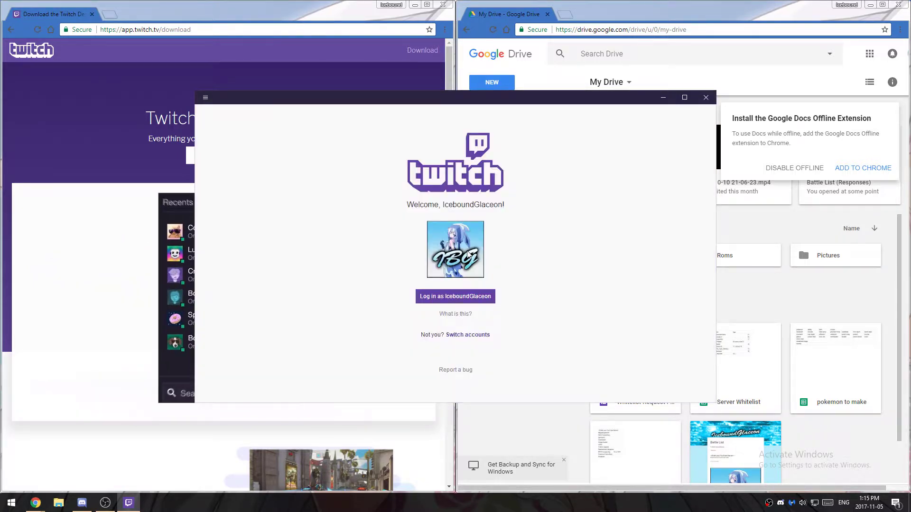
Log in to the Twitch Desktop App with the saved account
click(455, 296)
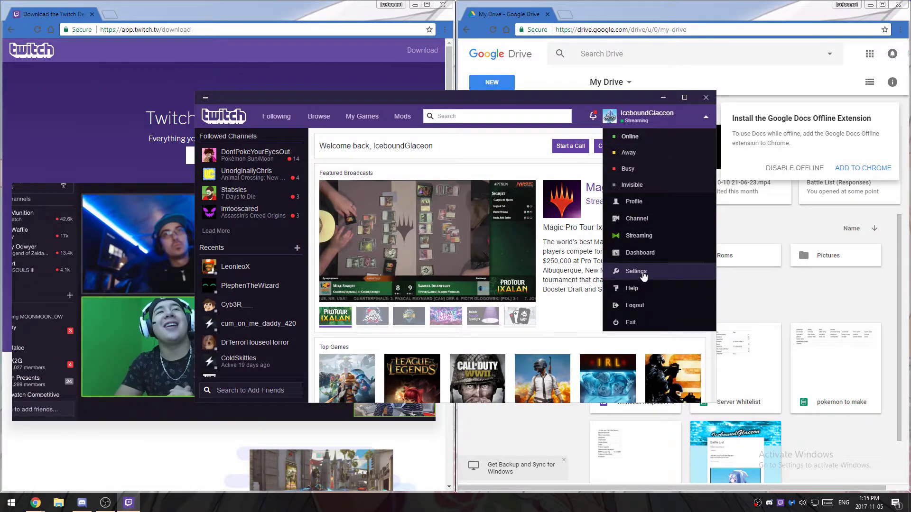
In Settings, raise Minecraft's Maximum Memory Allocation to 4,096 MB and confirm with Done
click(636, 272)
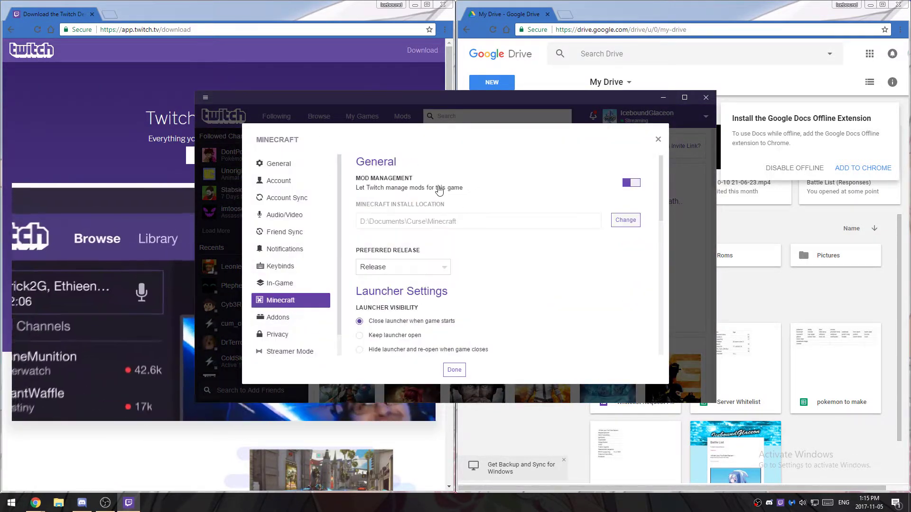
scroll(down, 3)
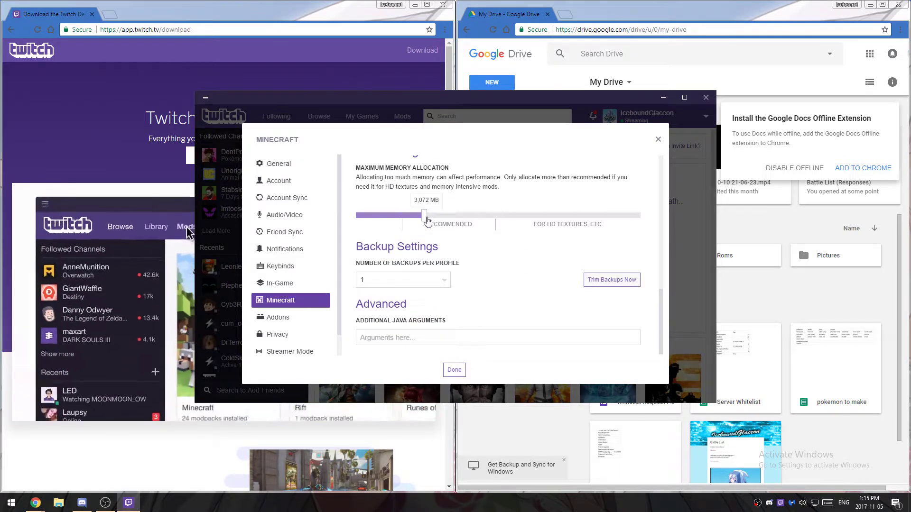
drag(424, 217, 467, 217)
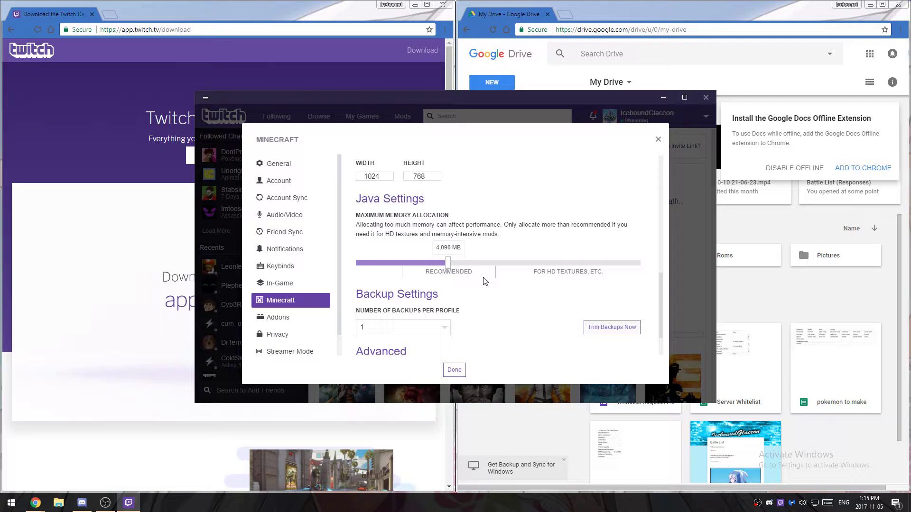
click(279, 163)
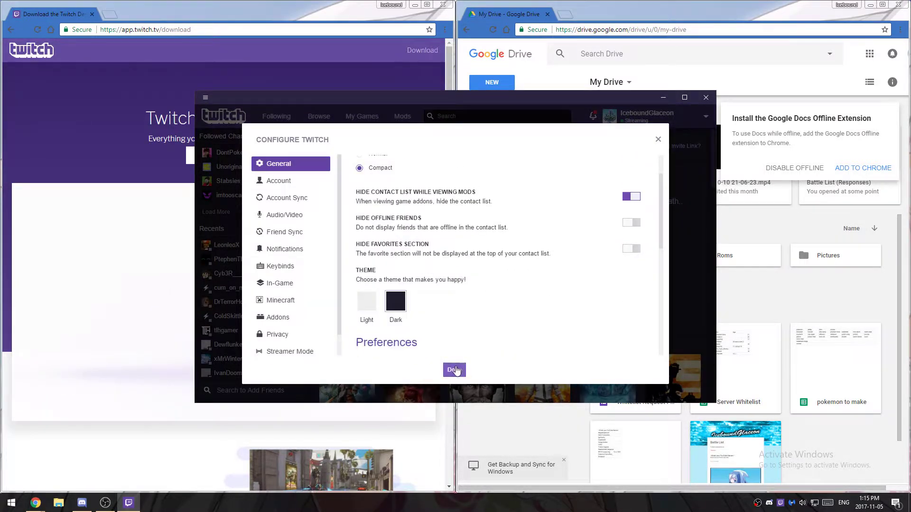
click(454, 370)
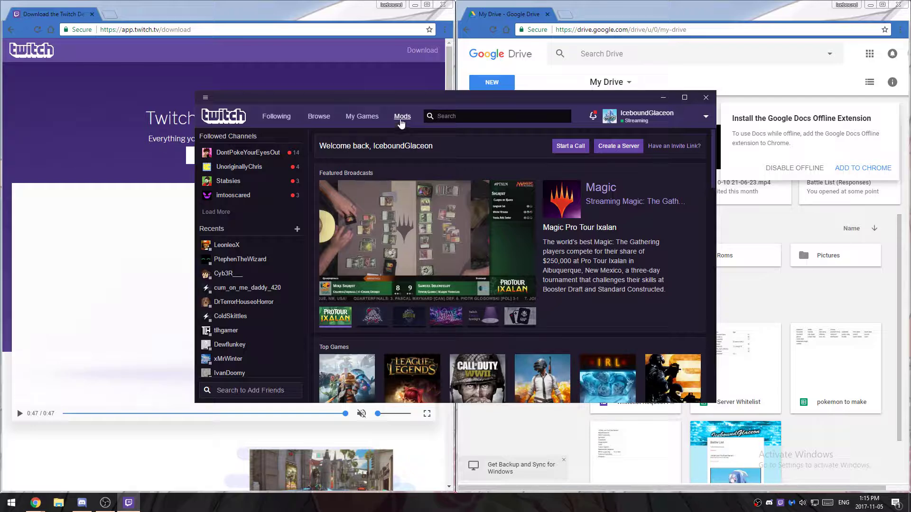
mouse_move(402, 116)
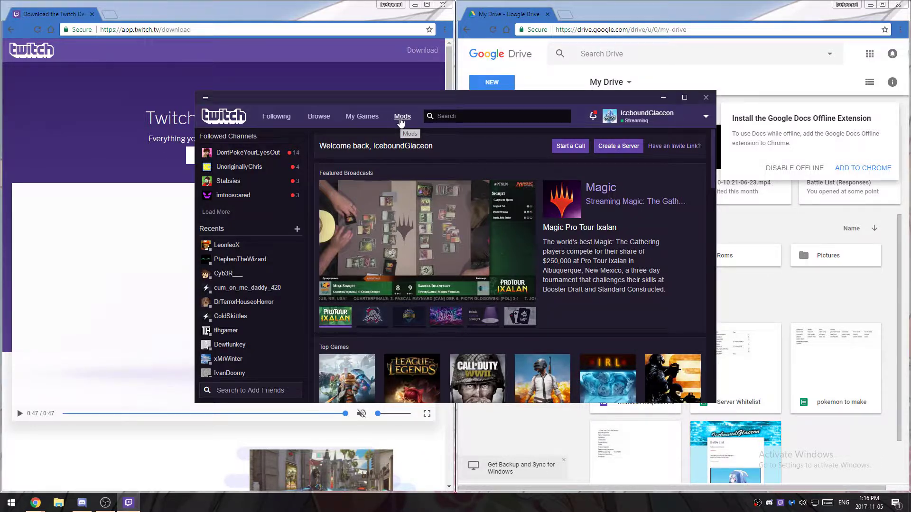
Go to the Minecraft modpacks and start Create Custom Profile, bringing up the import dialog
click(402, 116)
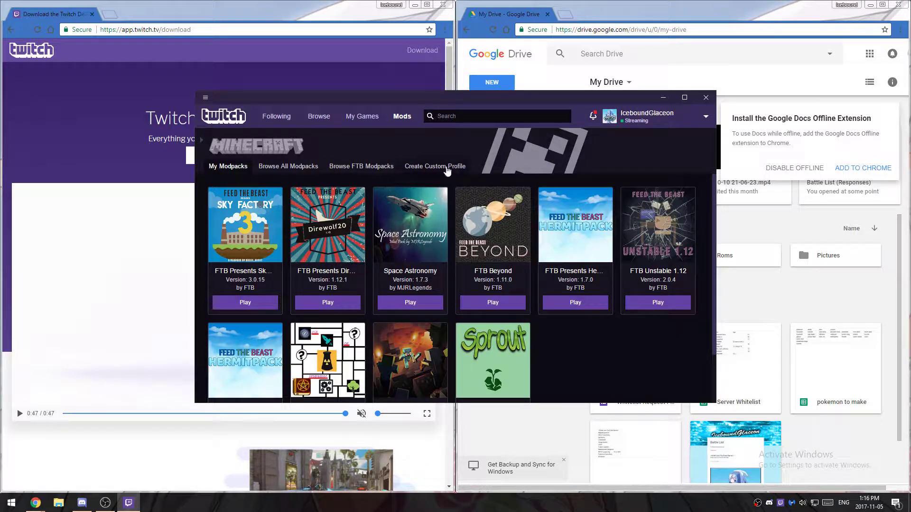
click(435, 166)
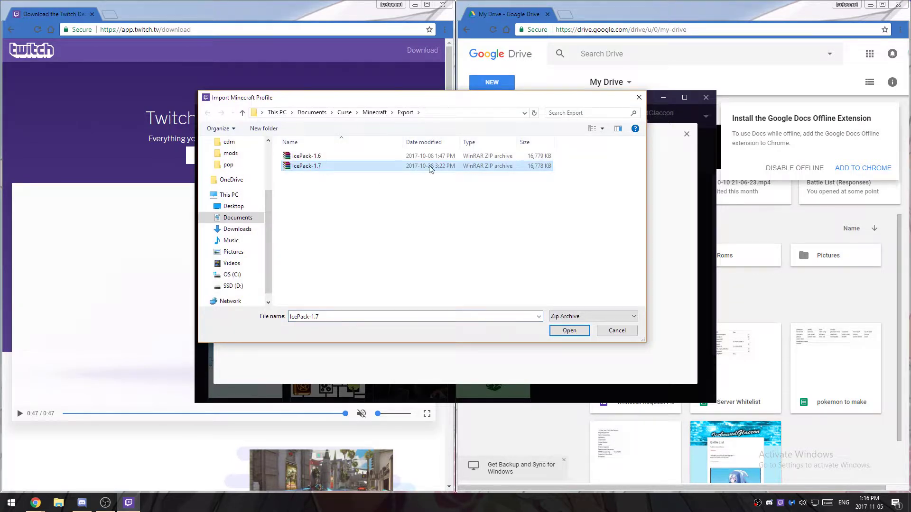
mouse_move(306, 166)
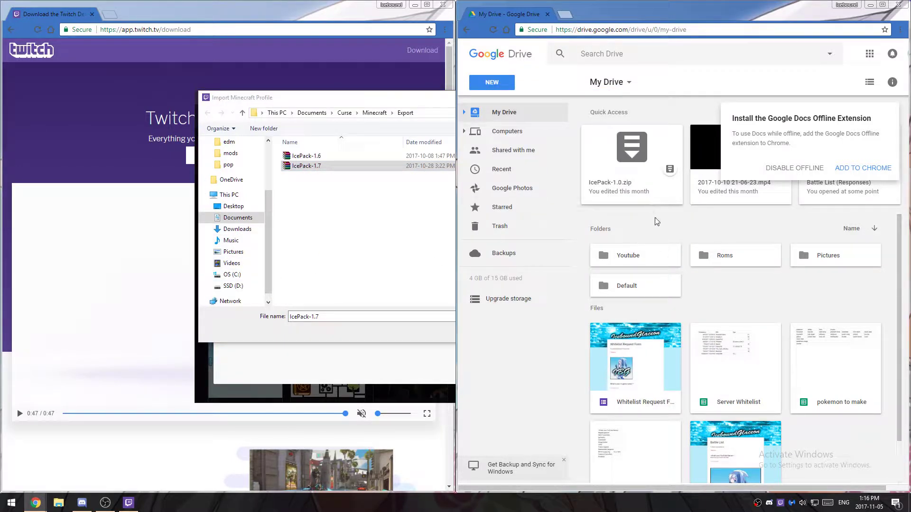
Locate the IcePack-1.7 export in Documents\Curse\Minecraft\Export, then cancel the import
right_click(632, 146)
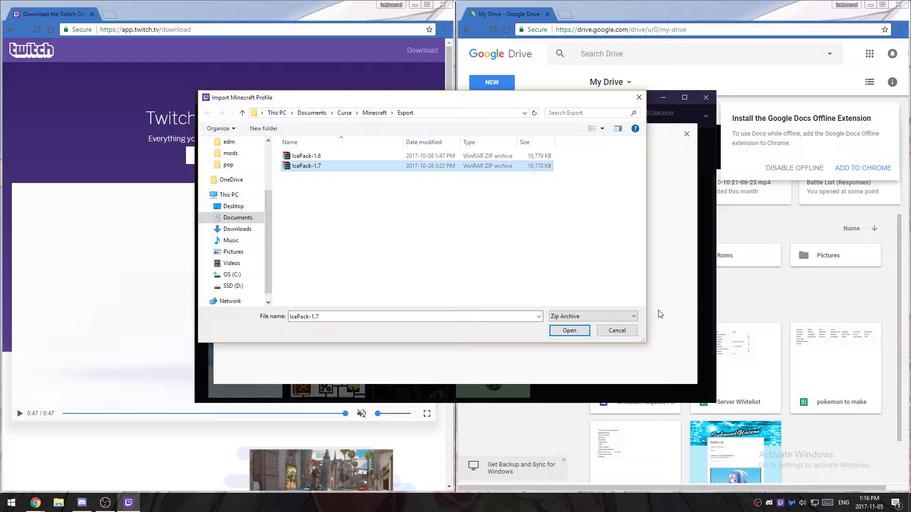
click(569, 330)
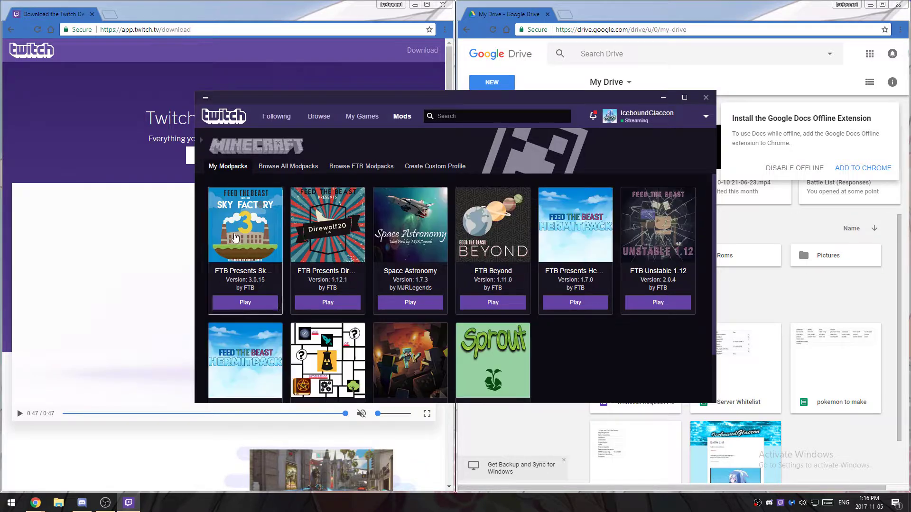
scroll(down, 3)
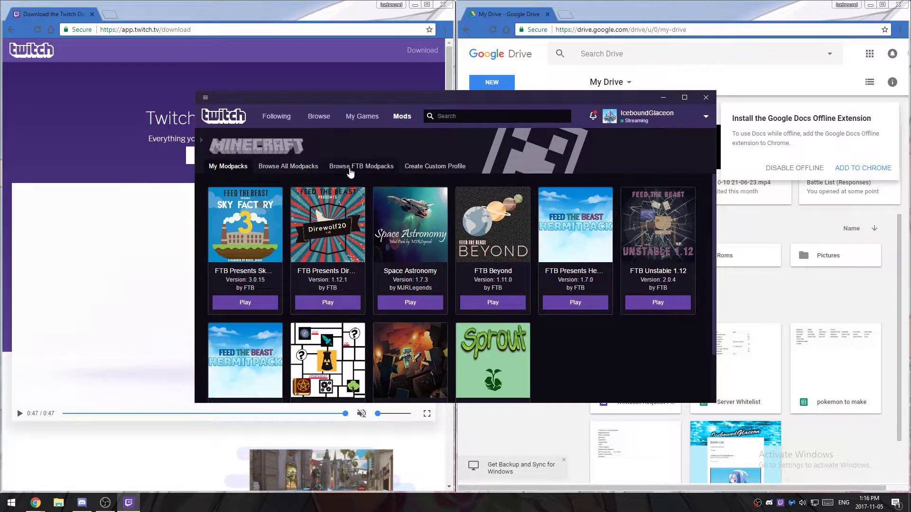
click(289, 166)
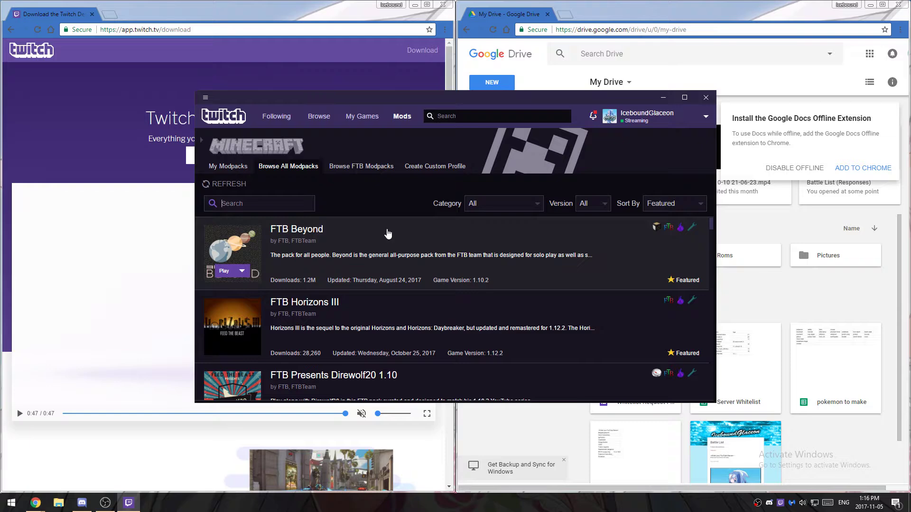
scroll(down, 3)
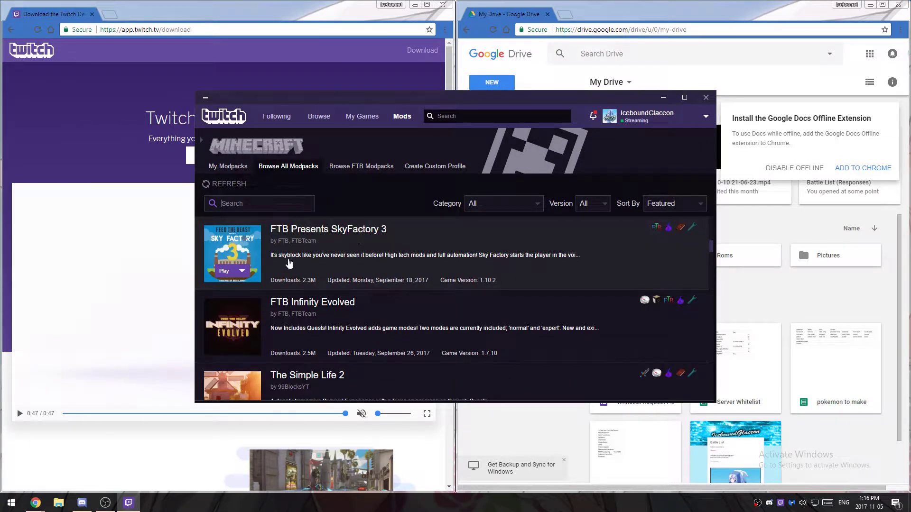
mouse_move(364, 245)
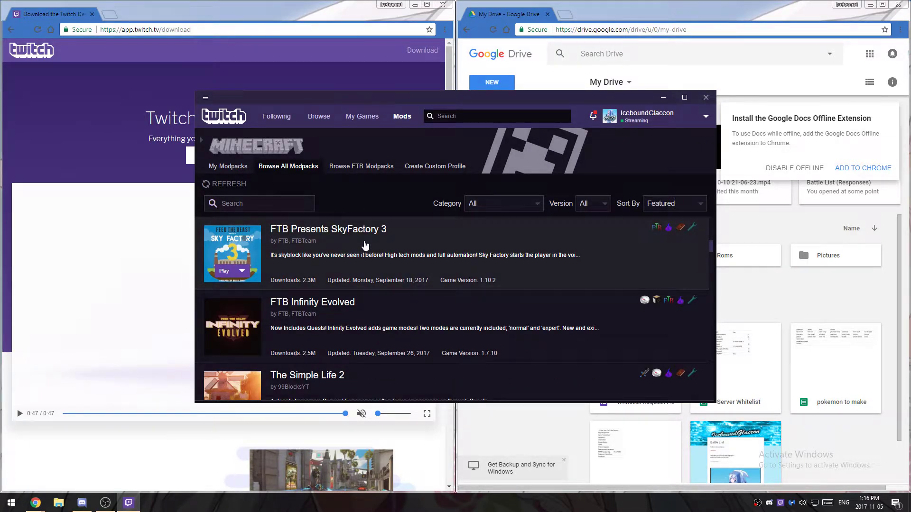
click(328, 229)
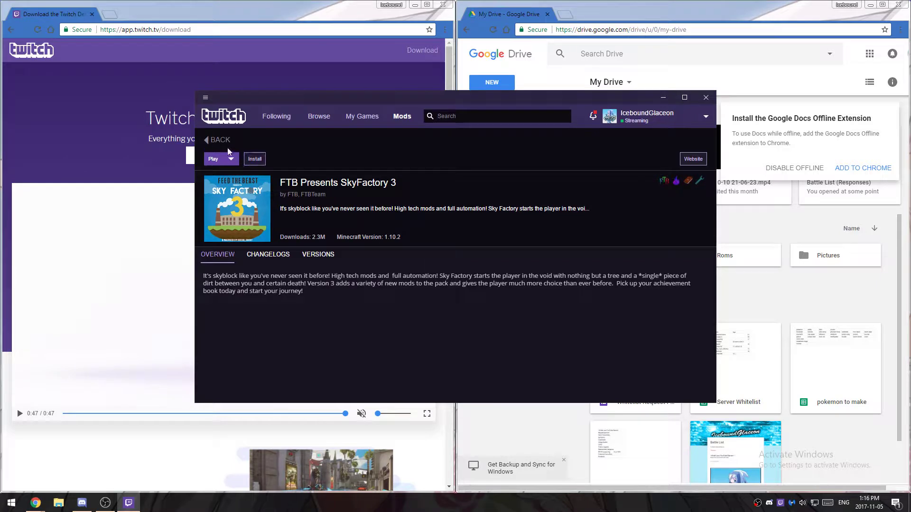
click(217, 139)
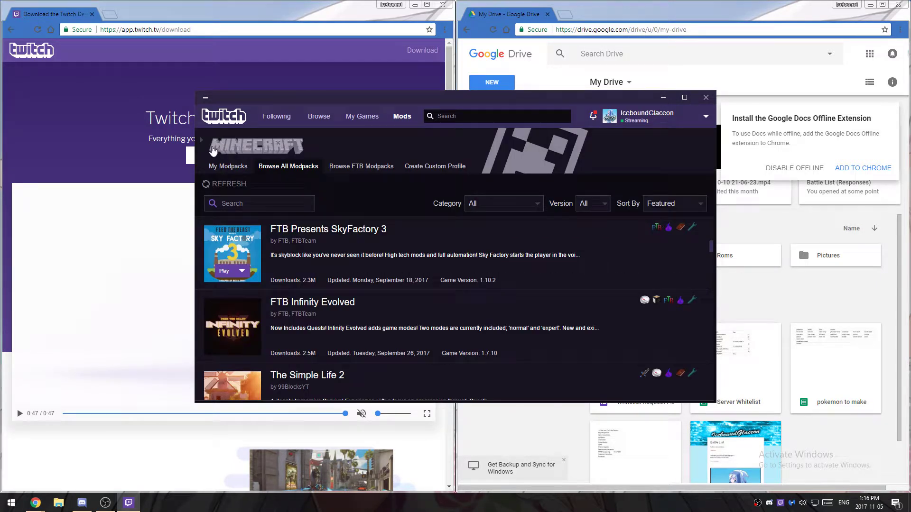
click(228, 166)
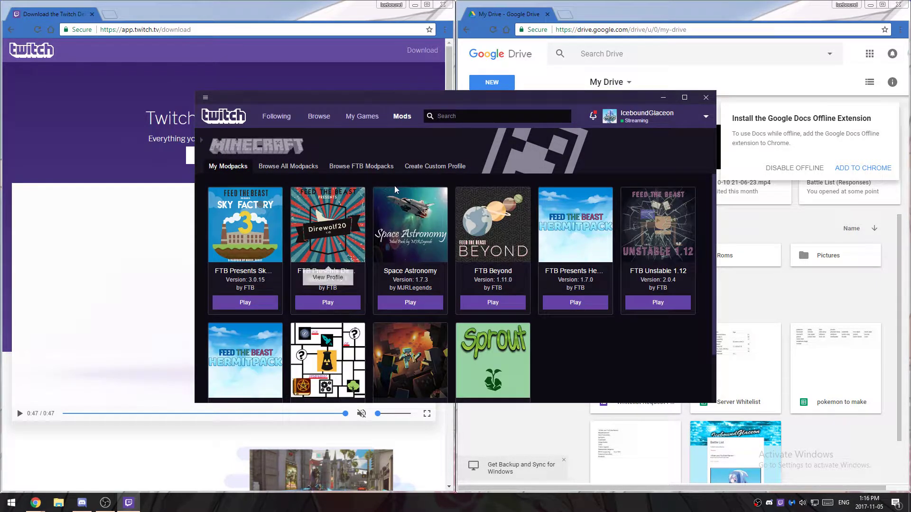